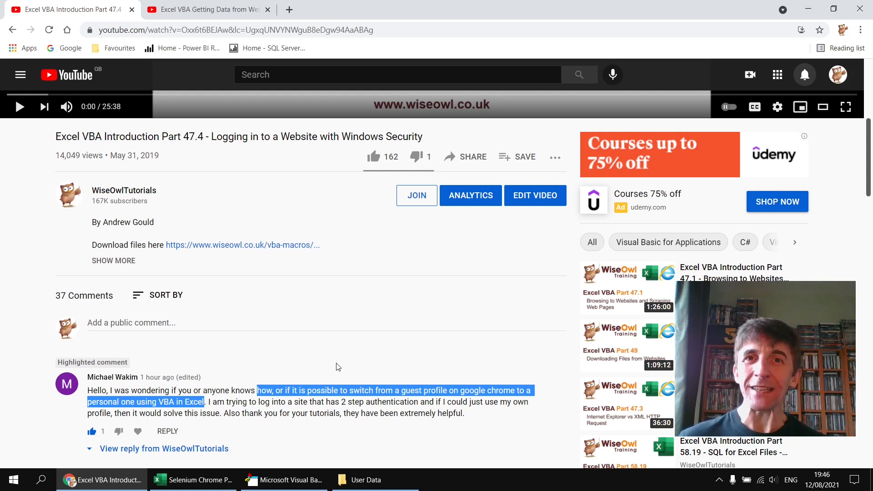
pyautogui.moveTo(158, 427)
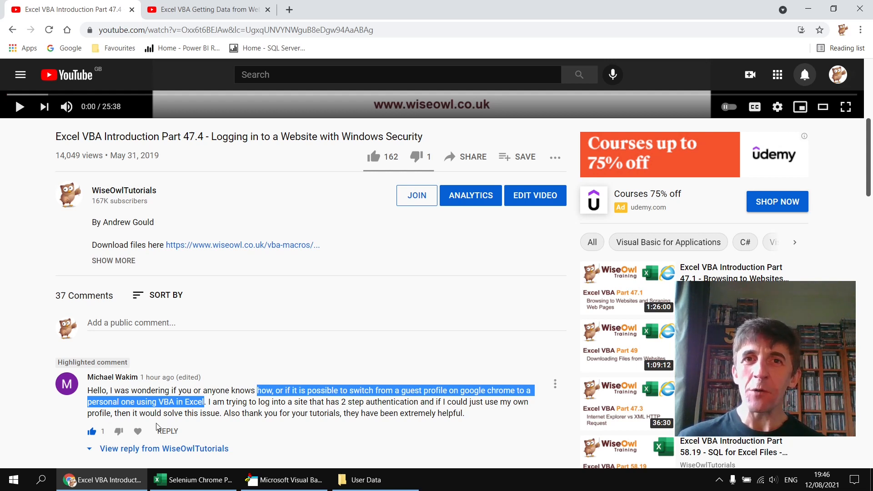
pyautogui.moveTo(310, 379)
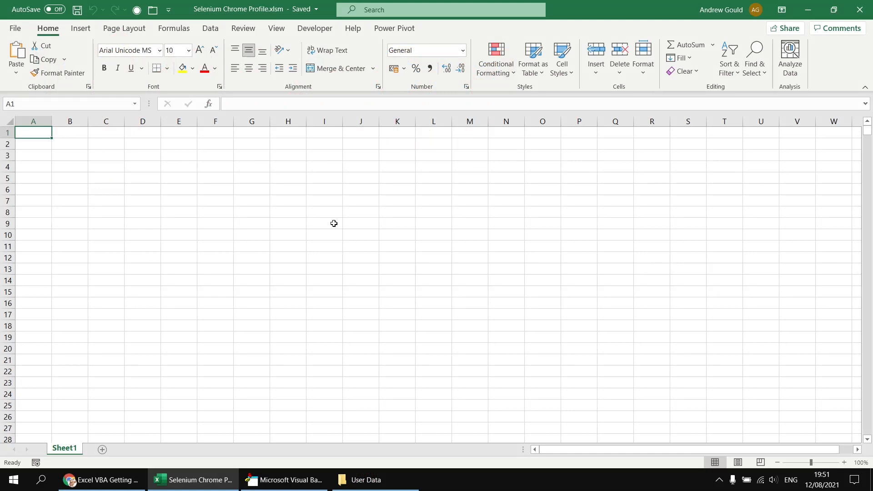
# Switch to the SetChromeProfile code and confirm Selenium Type Library is ticked in References
pyautogui.click(283, 479)
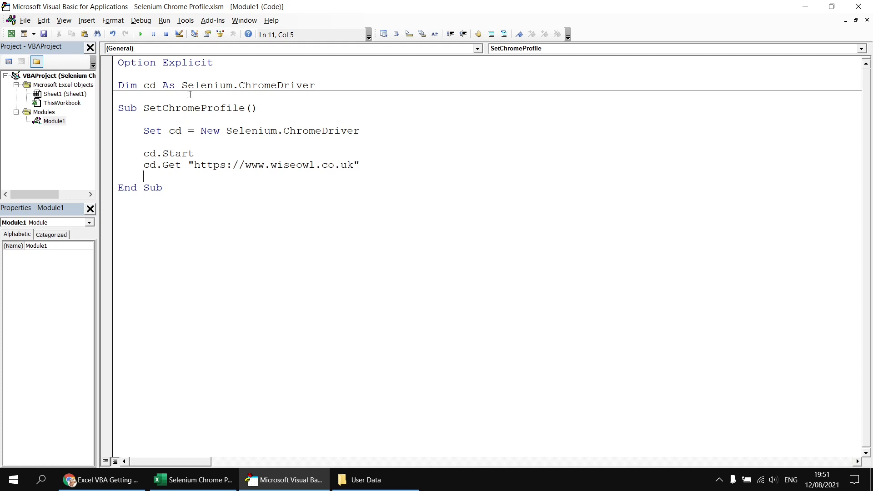
pyautogui.click(184, 20)
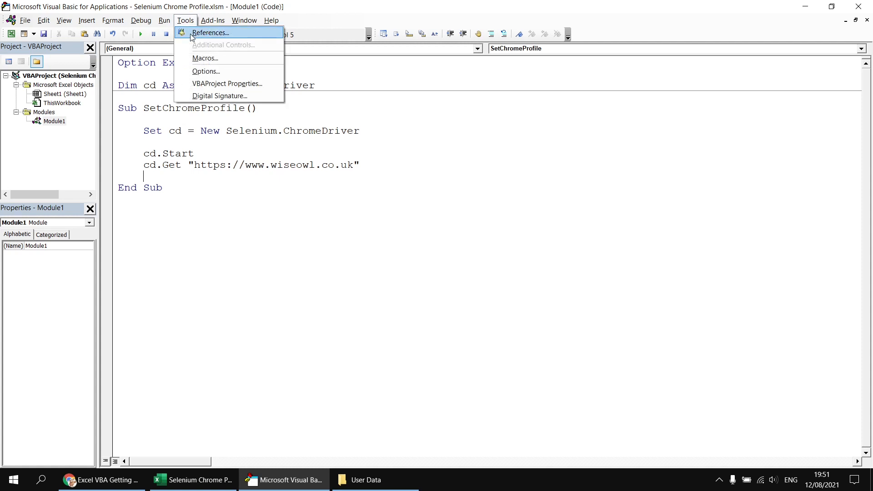
pyautogui.click(210, 32)
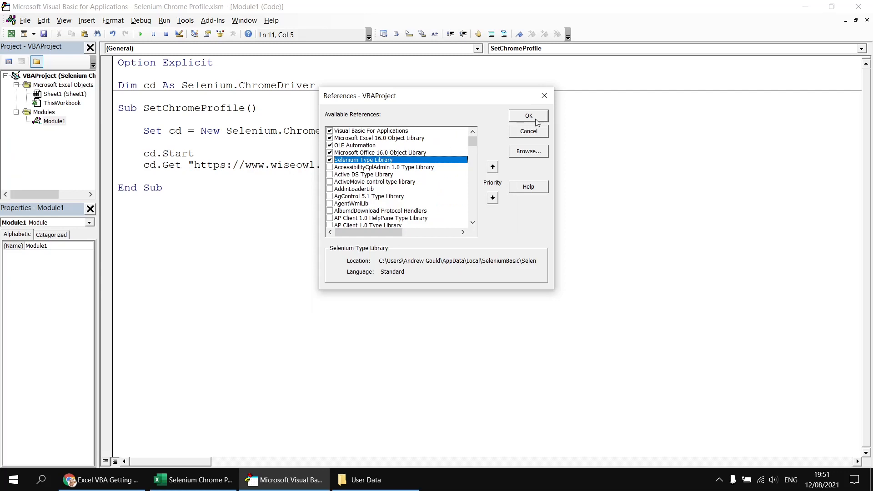
pyautogui.click(527, 116)
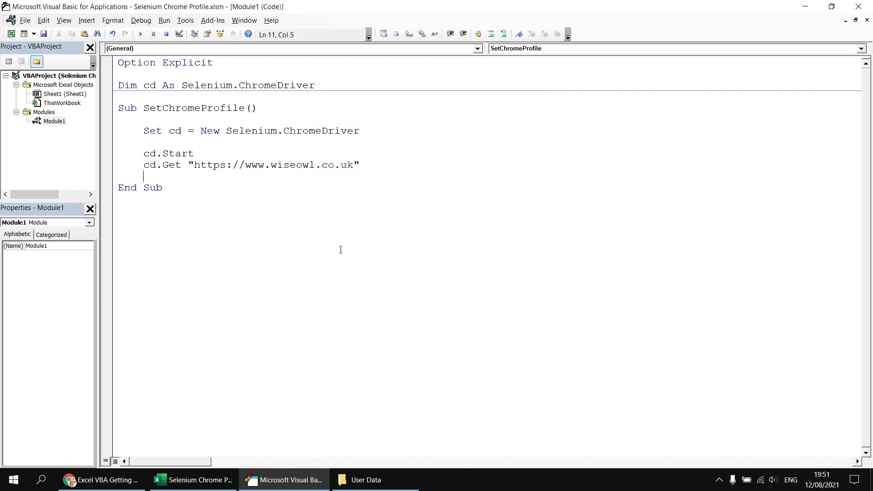
pyautogui.click(100, 479)
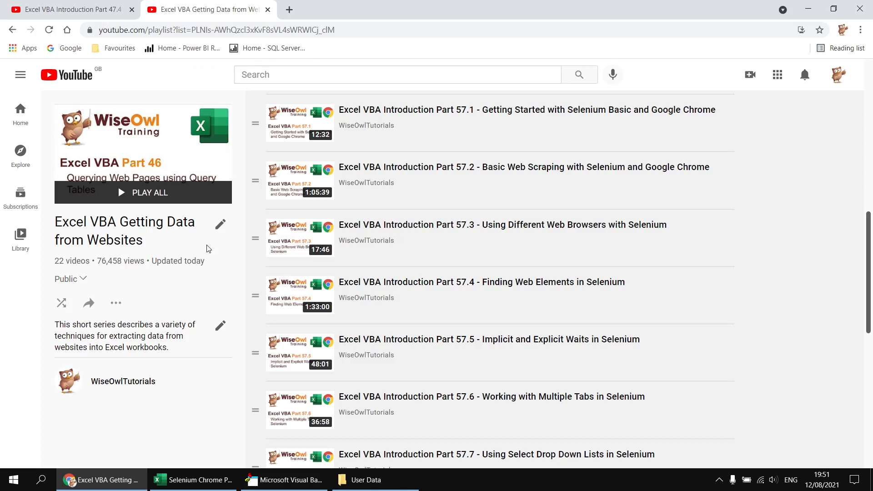
pyautogui.moveTo(465, 138)
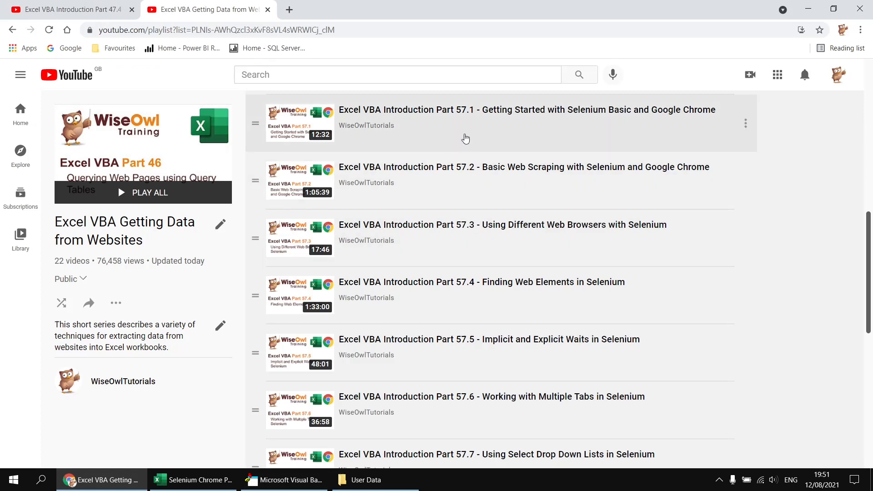
pyautogui.moveTo(474, 134)
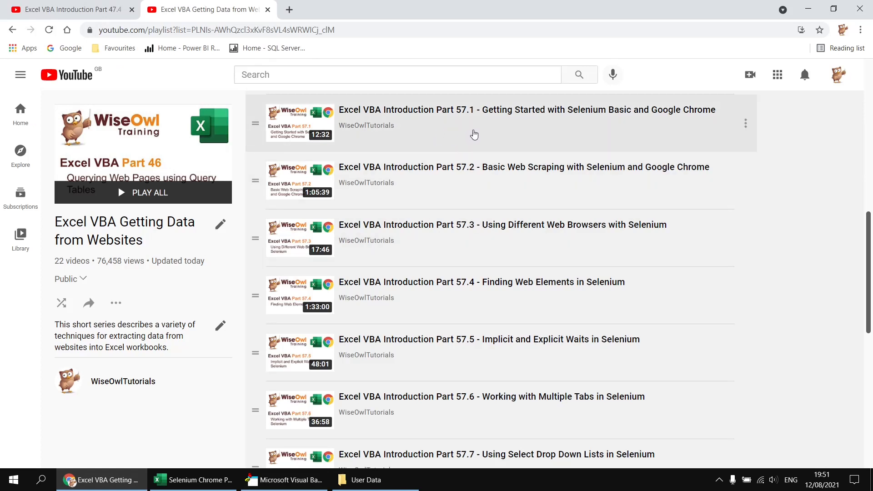
pyautogui.moveTo(273, 458)
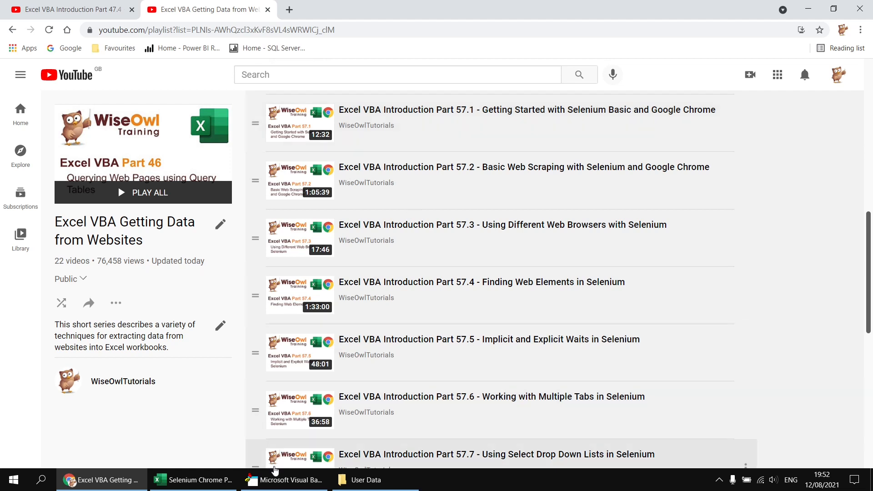
pyautogui.click(290, 479)
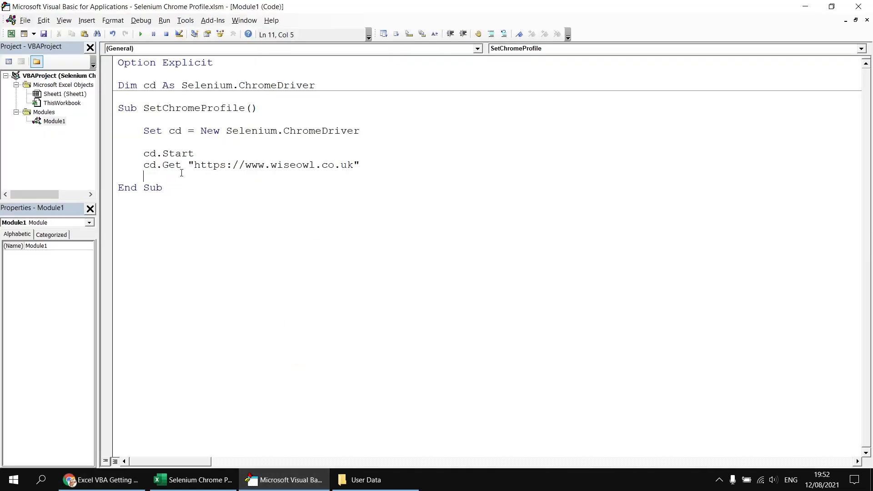
# Run SetChromeProfile, compare the signed-out wiseowl.co.uk window with normal Chrome, then return to the code
pyautogui.click(140, 34)
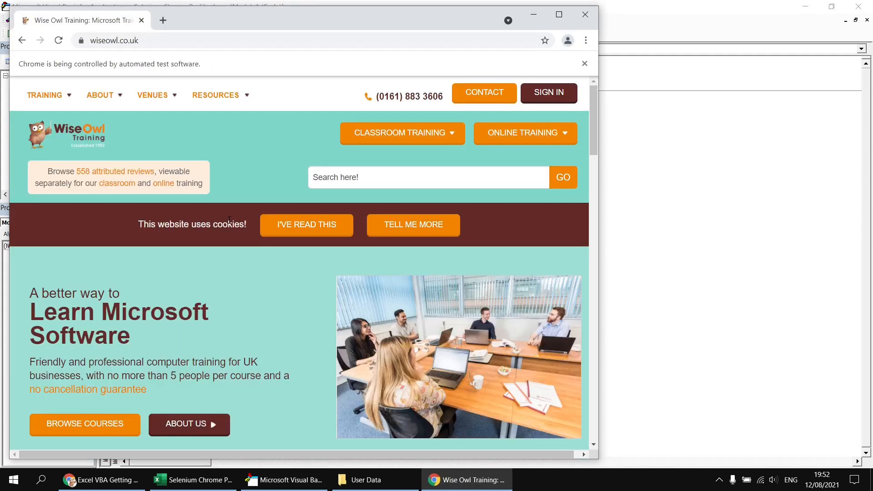
pyautogui.moveTo(564, 56)
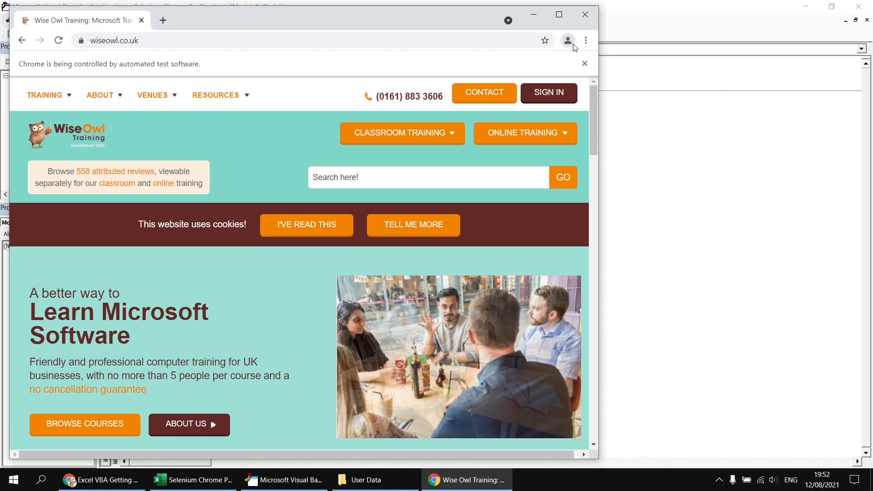
pyautogui.moveTo(567, 40)
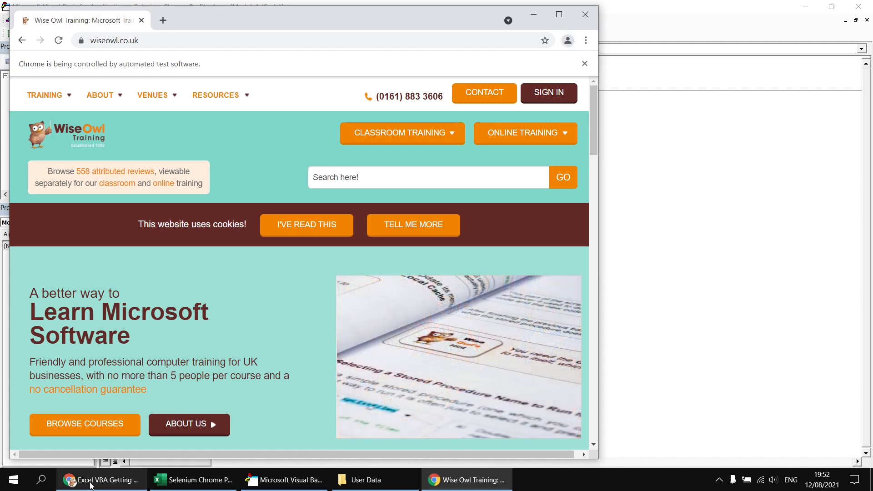
pyautogui.click(100, 479)
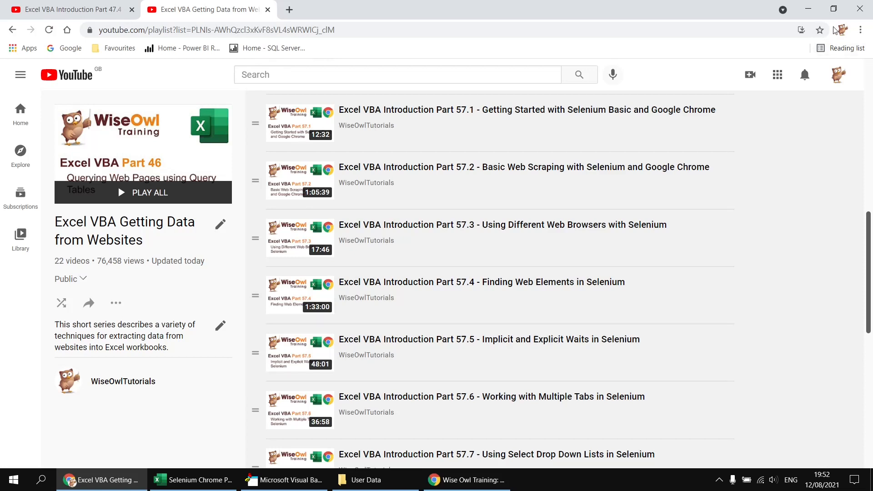
pyautogui.moveTo(799, 184)
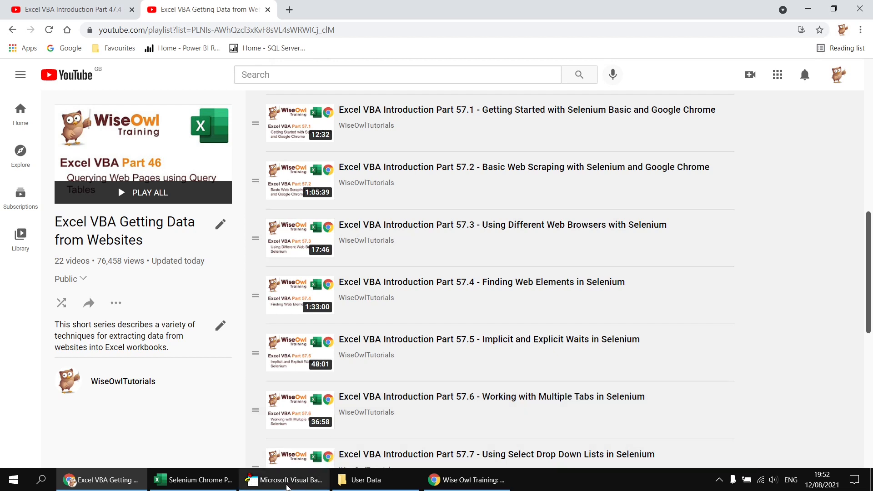
pyautogui.click(283, 480)
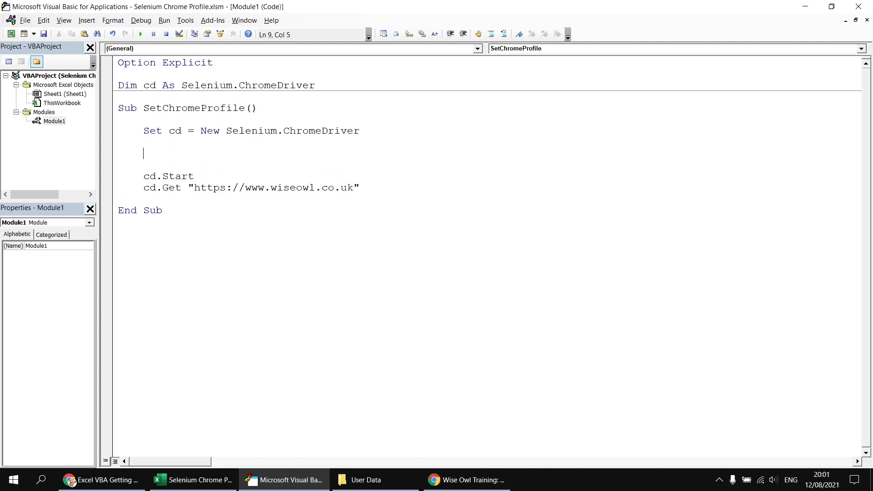
# Type cd.SetProfile before cd.Start and bring up Chrome's User Data folder in File Explorer
pyautogui.write('cd.SetProfile')
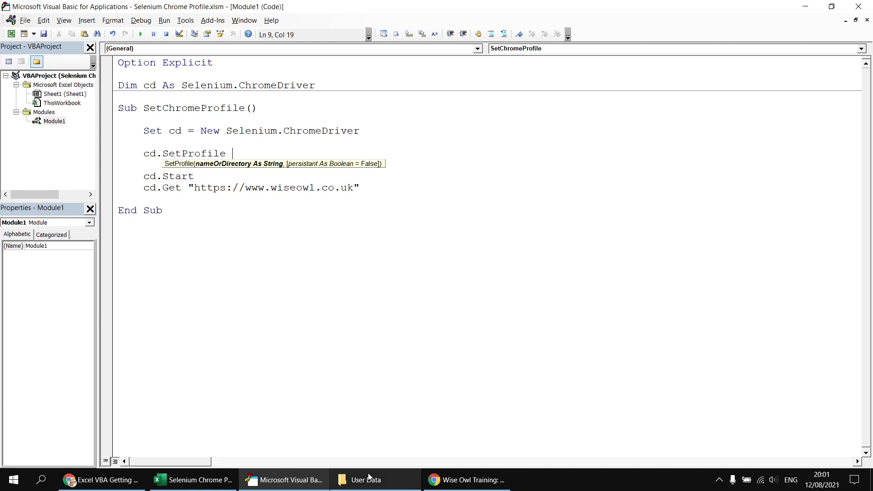
pyautogui.click(366, 479)
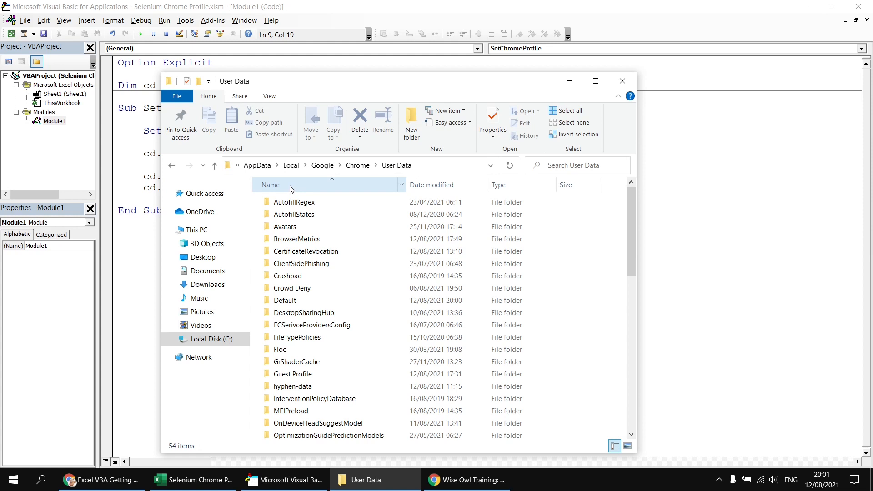
pyautogui.moveTo(227, 175)
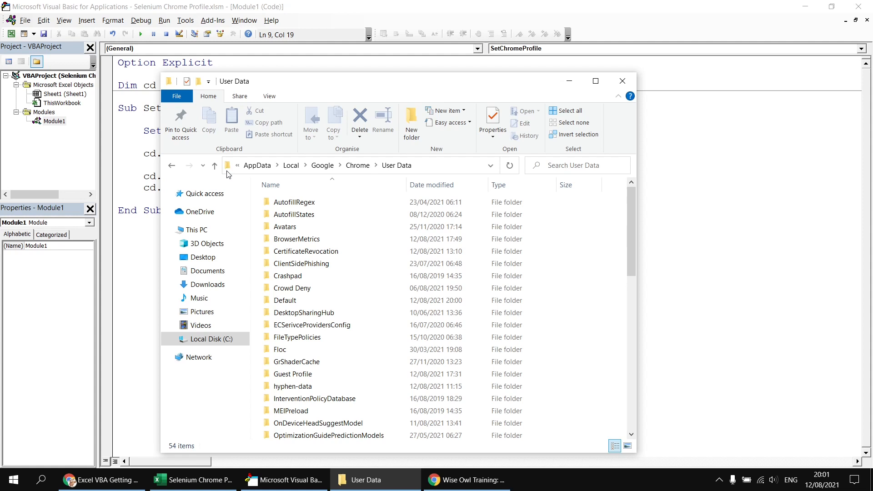
pyautogui.moveTo(305, 164)
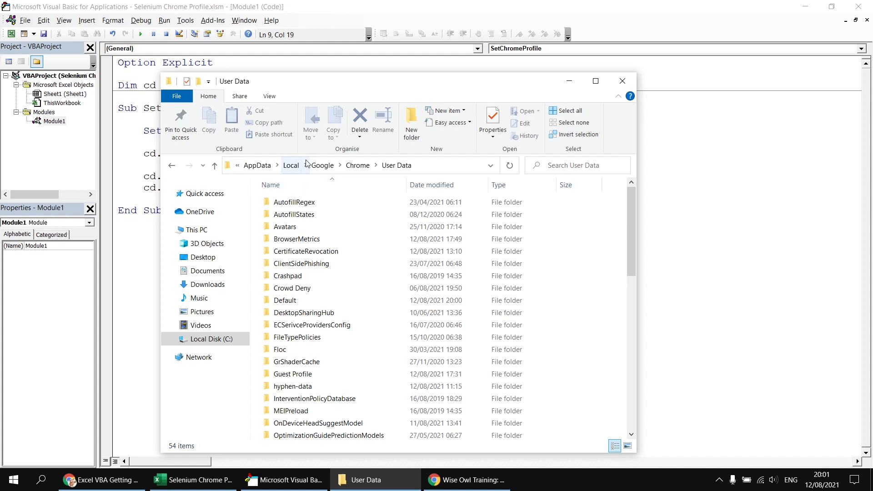
pyautogui.moveTo(352, 171)
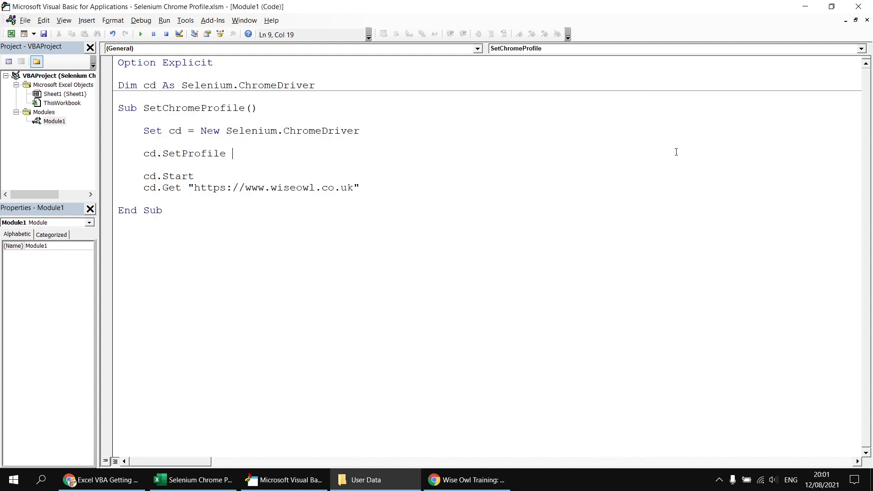
# Complete the line as cd.SetProfile Environ("LOCALAPPDATA") & "\Google\Chrome\User Data"
pyautogui.write('env')
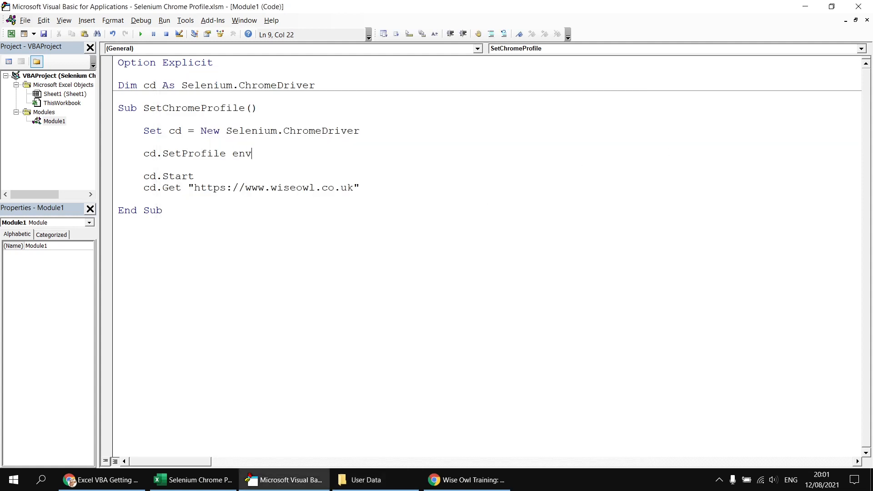
pyautogui.write('iron("')
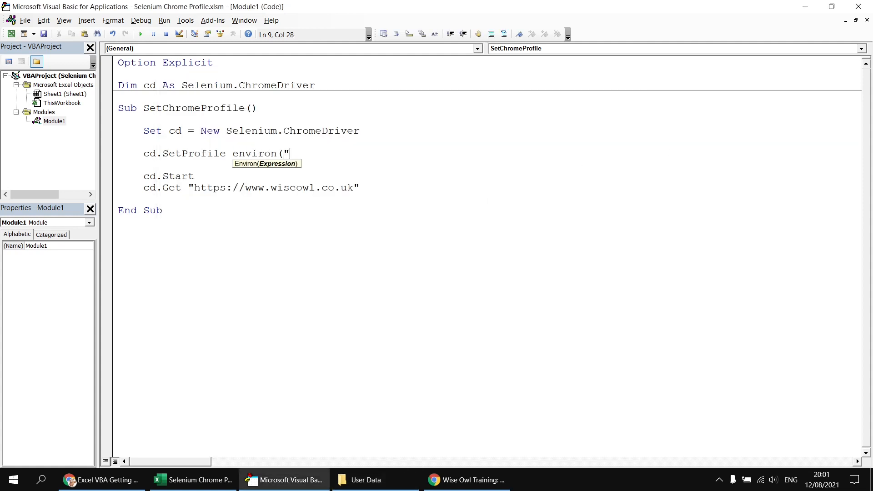
pyautogui.write('LOCA')
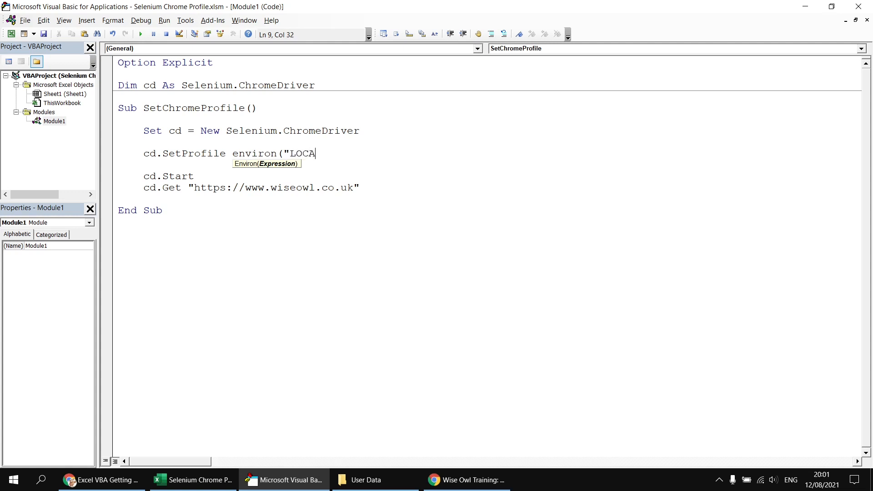
pyautogui.write('PPF')
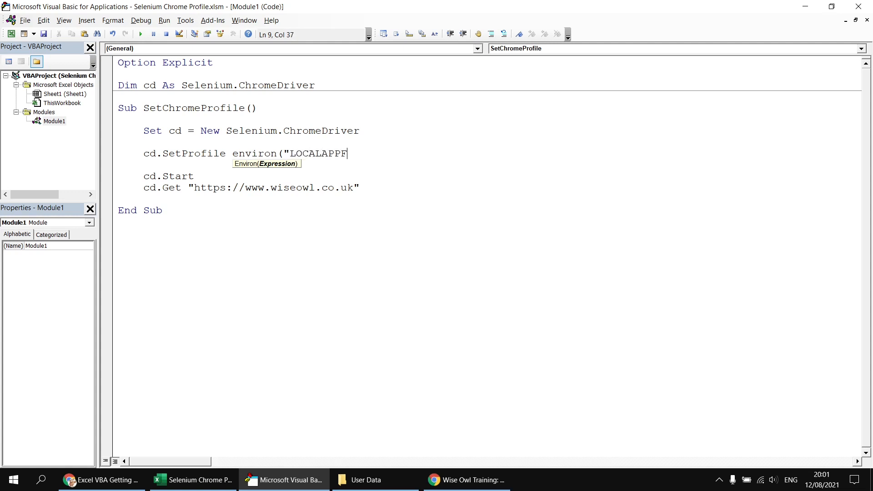
pyautogui.write('DATA')
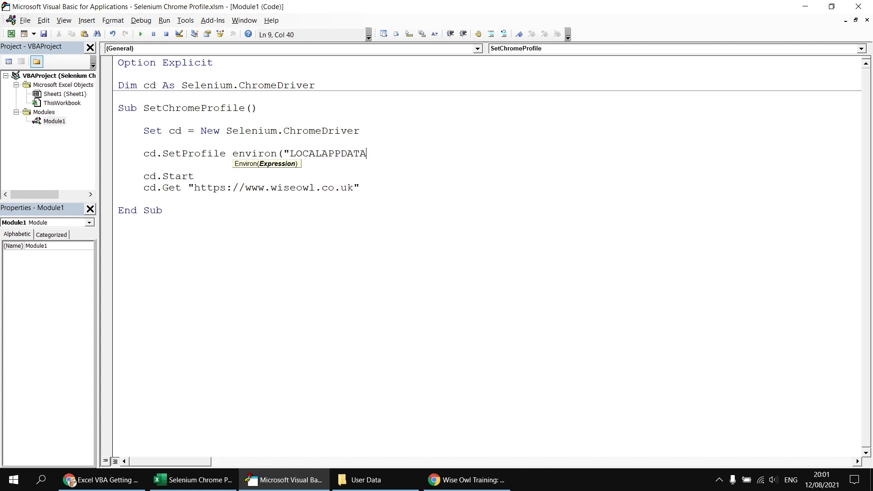
pyautogui.write('") &')
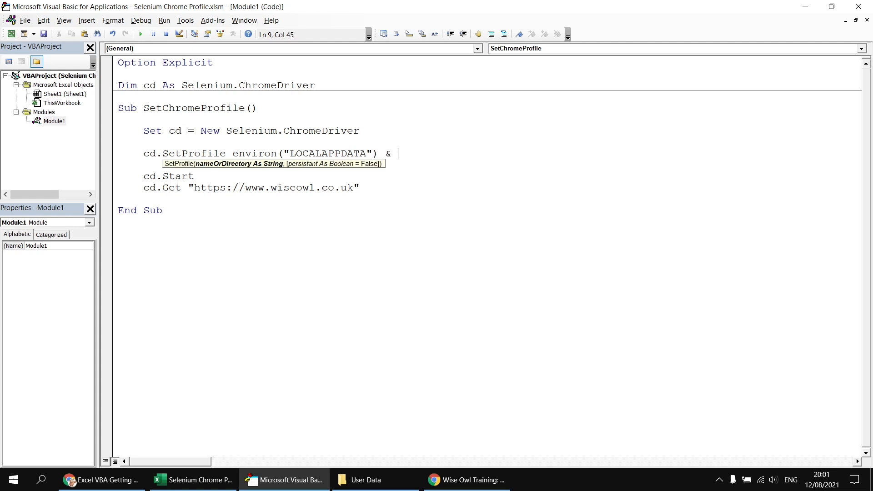
pyautogui.write('"\\Go')
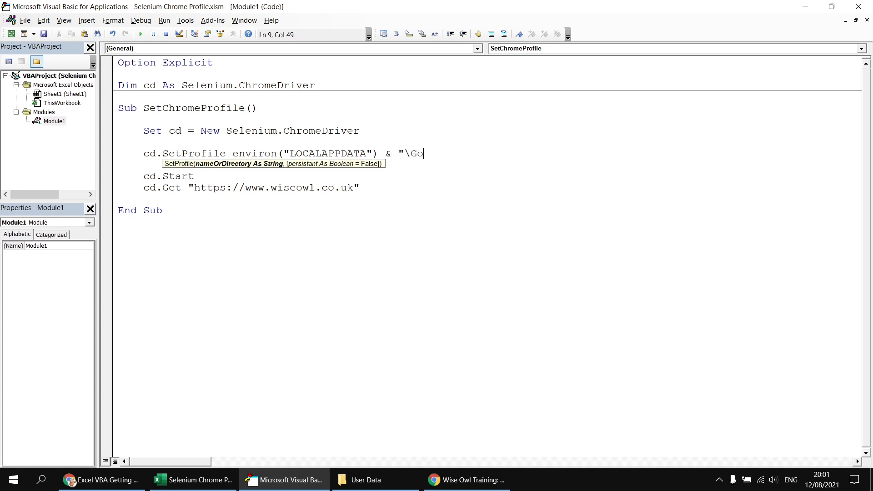
pyautogui.write('ogle\\')
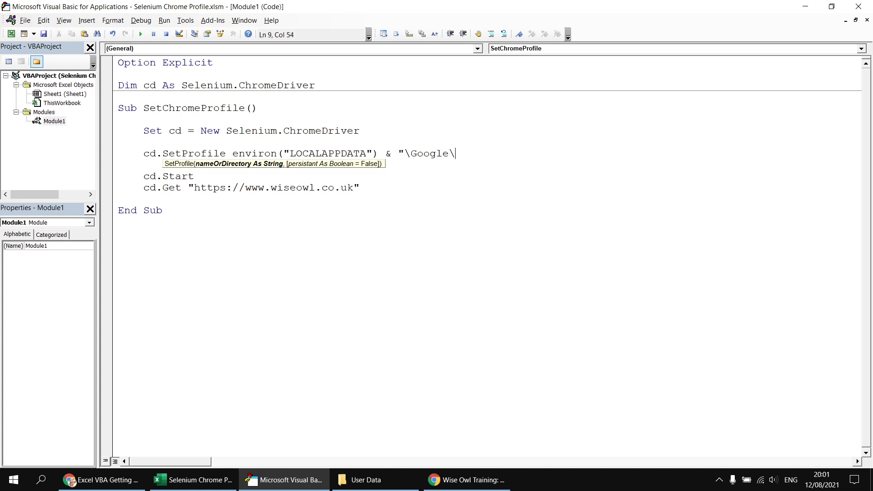
pyautogui.write('Chrome\\U')
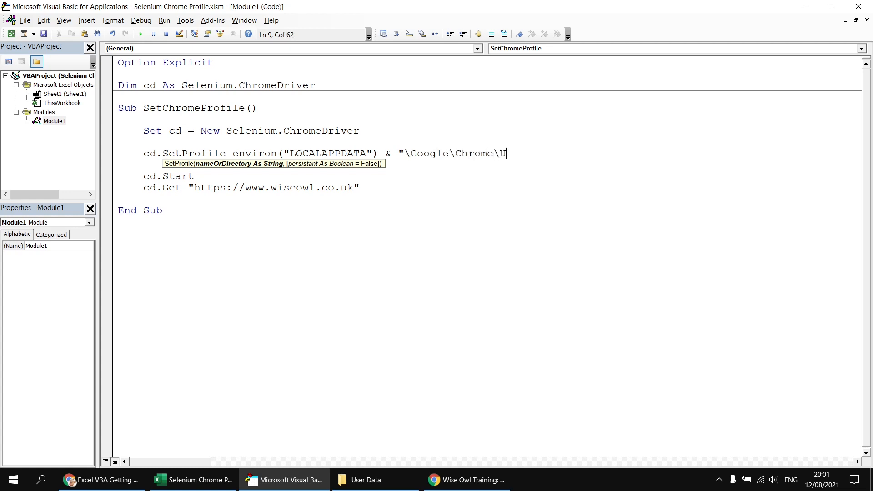
pyautogui.write('ser Data')
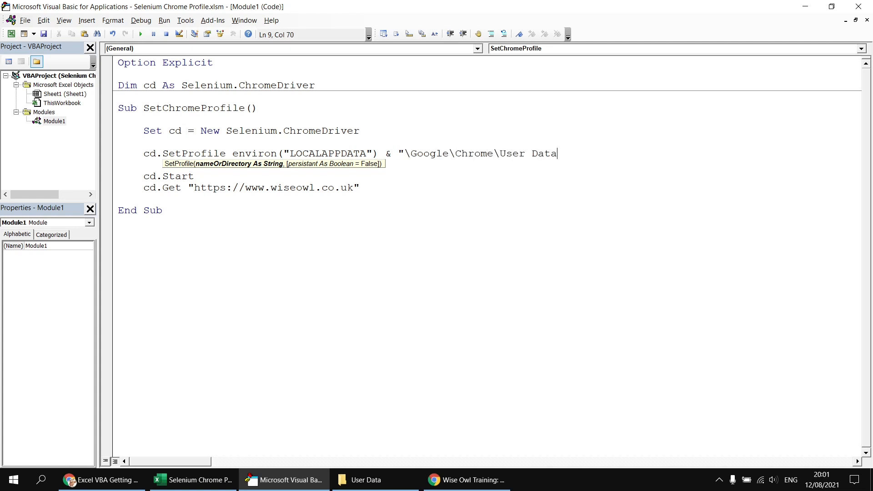
pyautogui.press('Return')
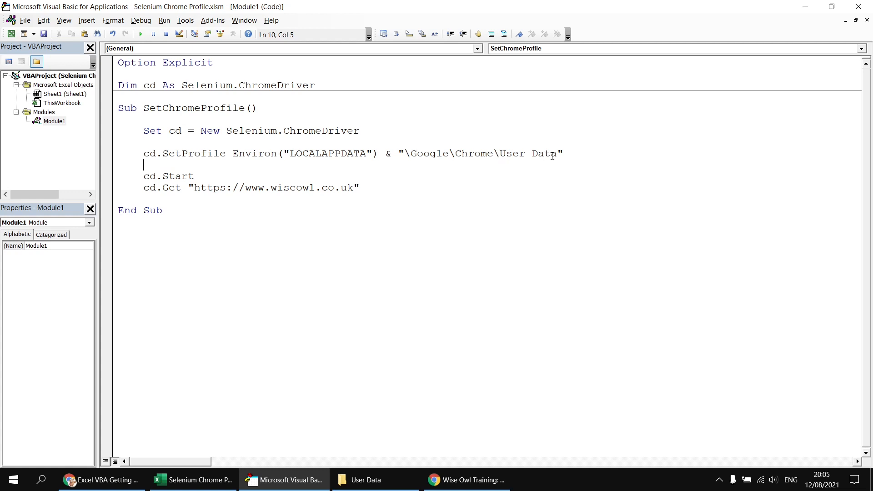
pyautogui.moveTo(352, 271)
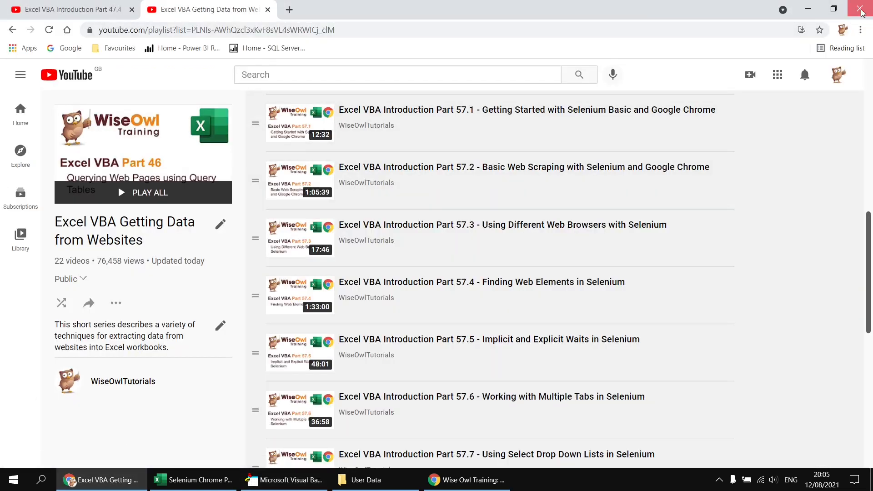
# Close the YouTube Chrome window and rerun SetChromeProfile with F5
pyautogui.click(862, 9)
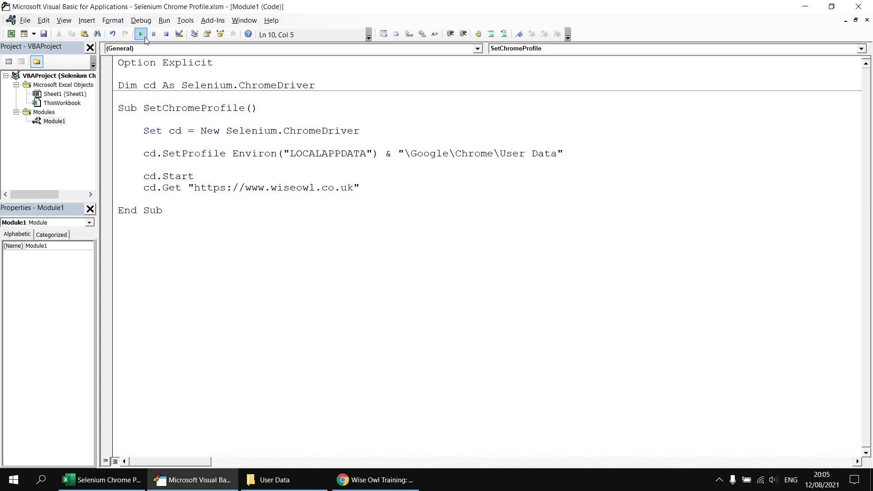
pyautogui.click(140, 34)
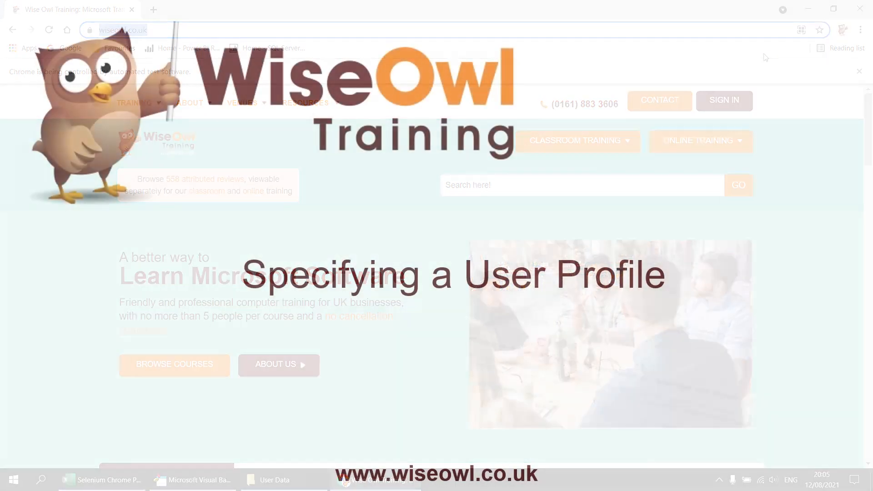
# Switch from the Wise Owl page back to the VBA code
pyautogui.click(192, 479)
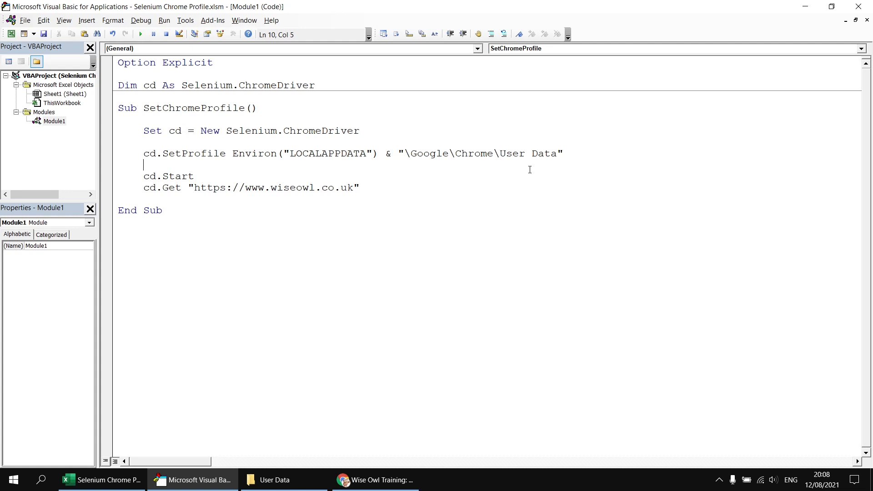
pyautogui.moveTo(283, 481)
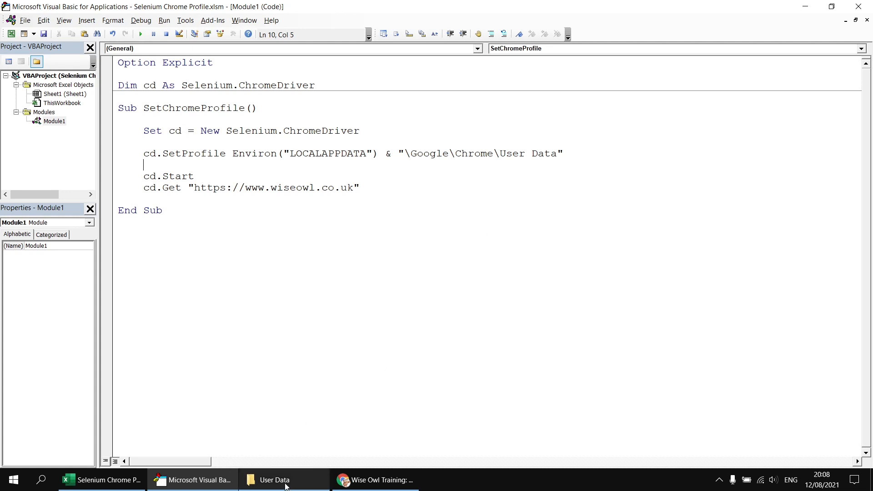
# Browse Chrome's User Data folder, pointing out the Default and Profile 2 folders
pyautogui.click(277, 480)
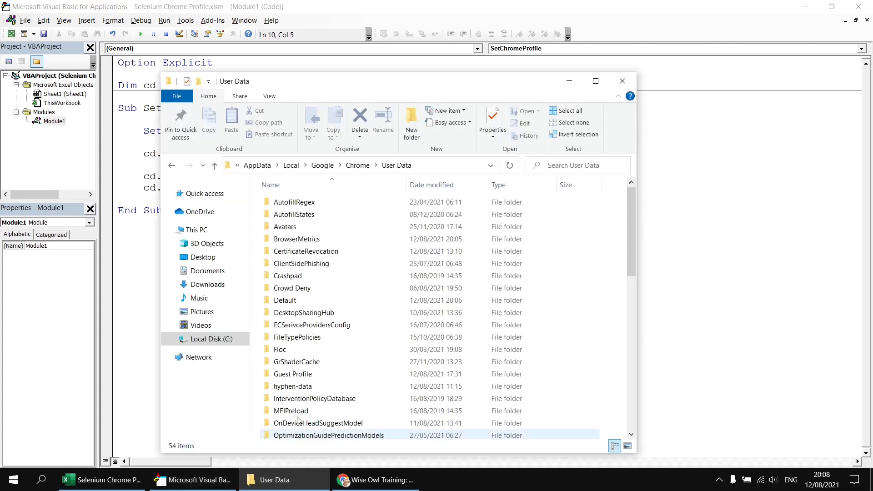
pyautogui.click(285, 300)
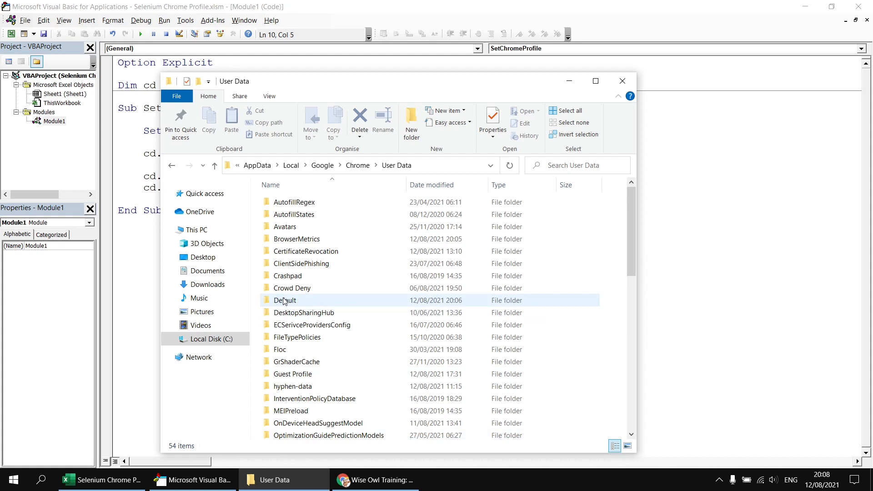
pyautogui.moveTo(342, 289)
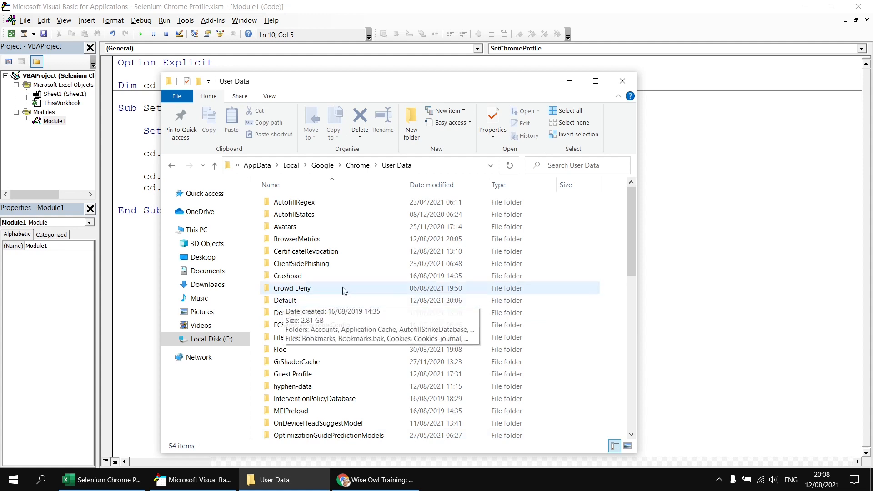
pyautogui.scroll(-3)
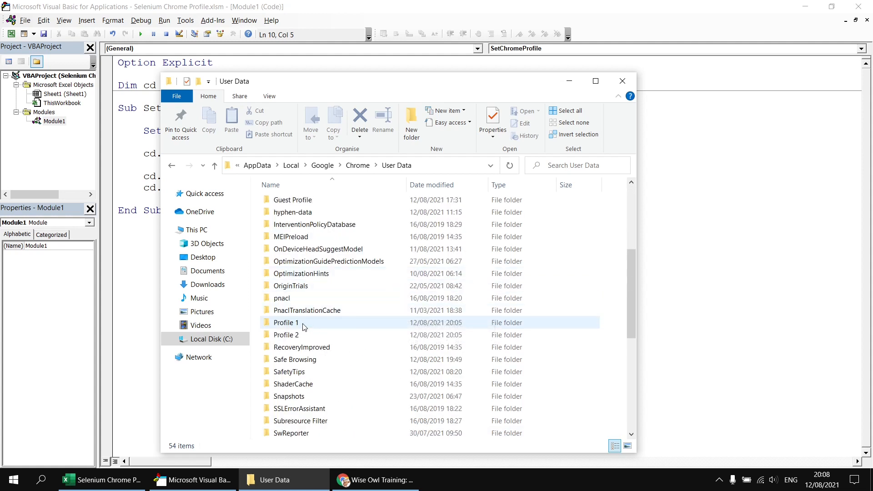
pyautogui.click(286, 335)
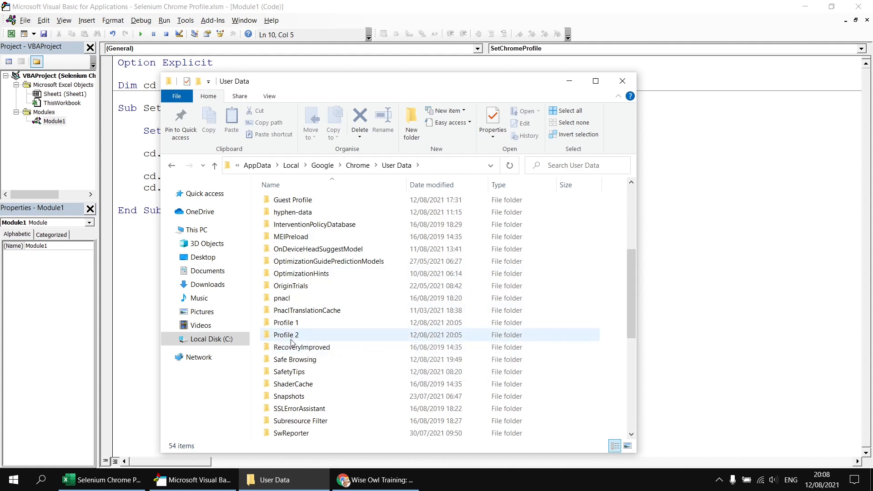
pyautogui.moveTo(295, 337)
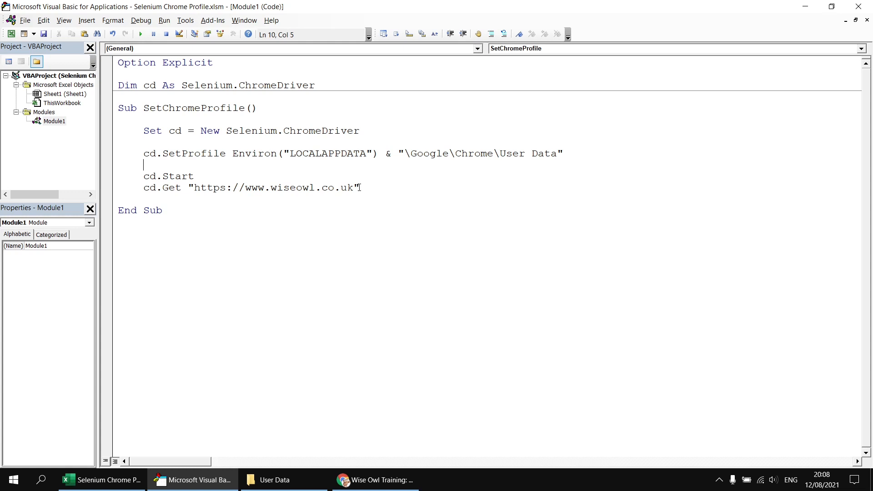
# On a new line, type cd.AddArgument "profile-directory=Profile 2"
pyautogui.press('Return')
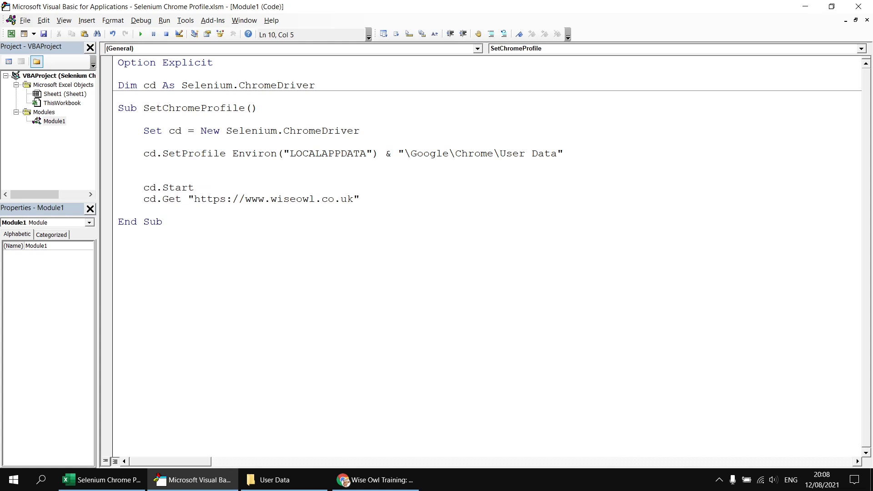
pyautogui.write('cd.ad')
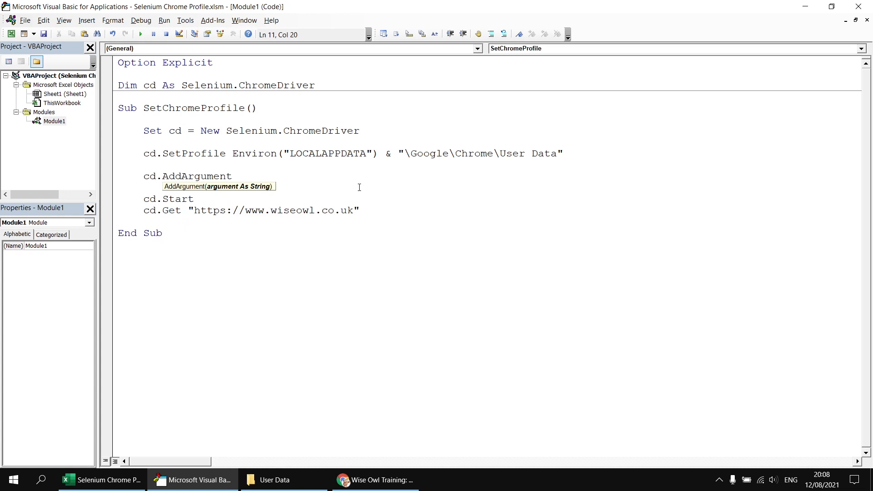
pyautogui.write('""')
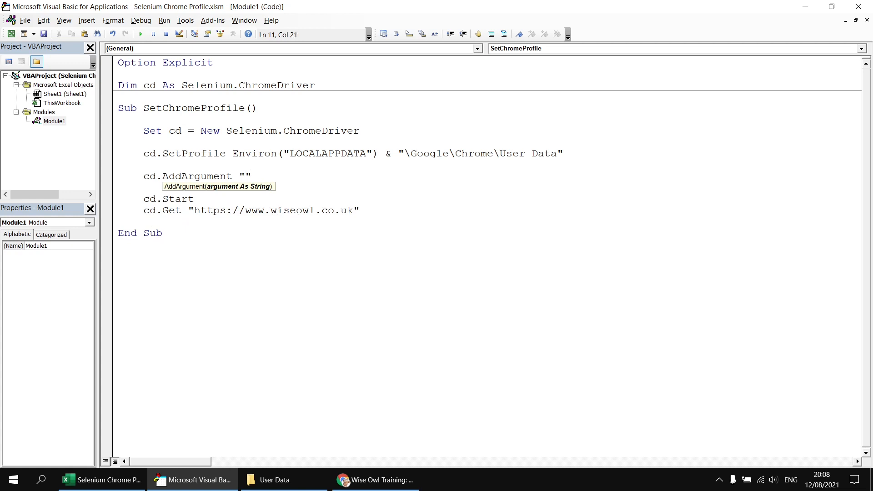
pyautogui.write('profile-director')
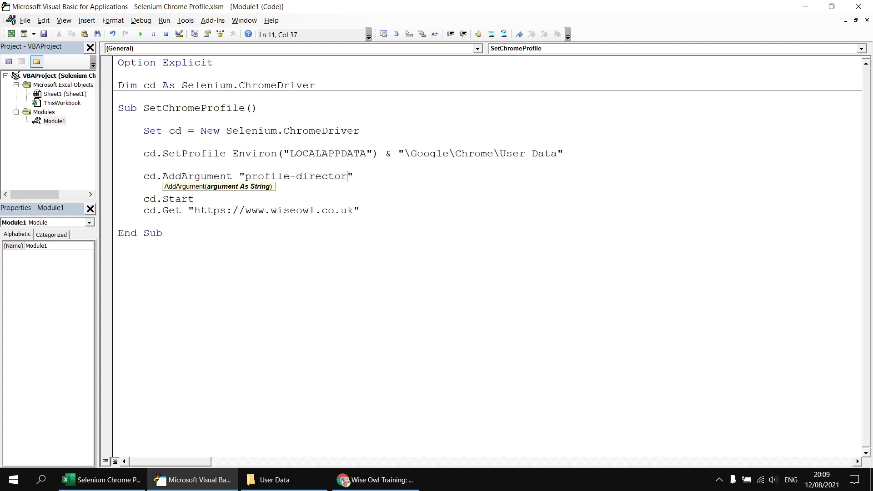
pyautogui.write('y=')
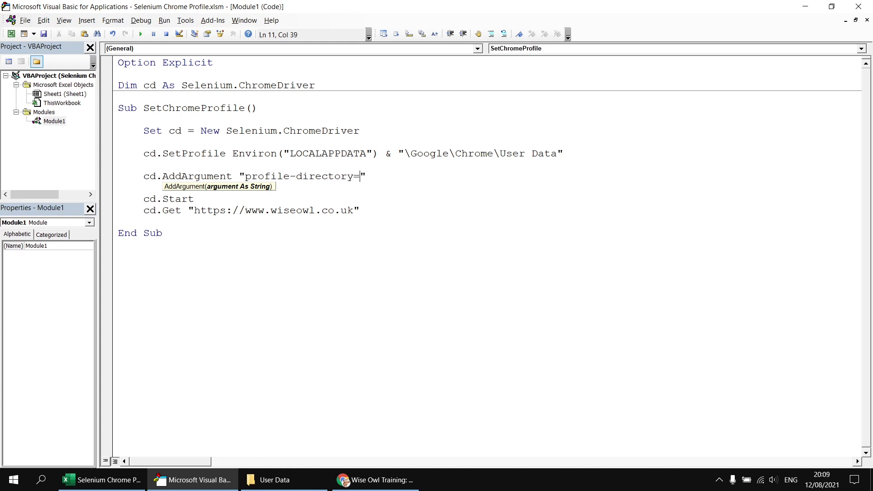
pyautogui.write('Profil')
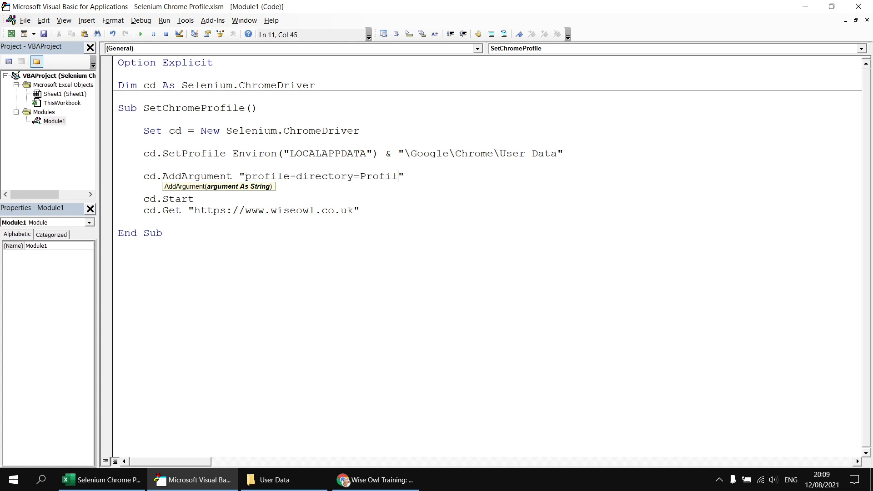
pyautogui.write('e 2')
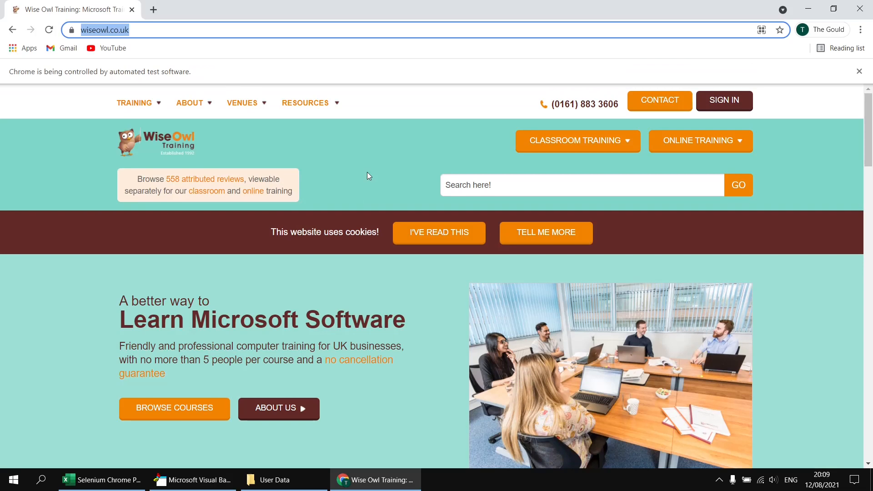
pyautogui.moveTo(774, 105)
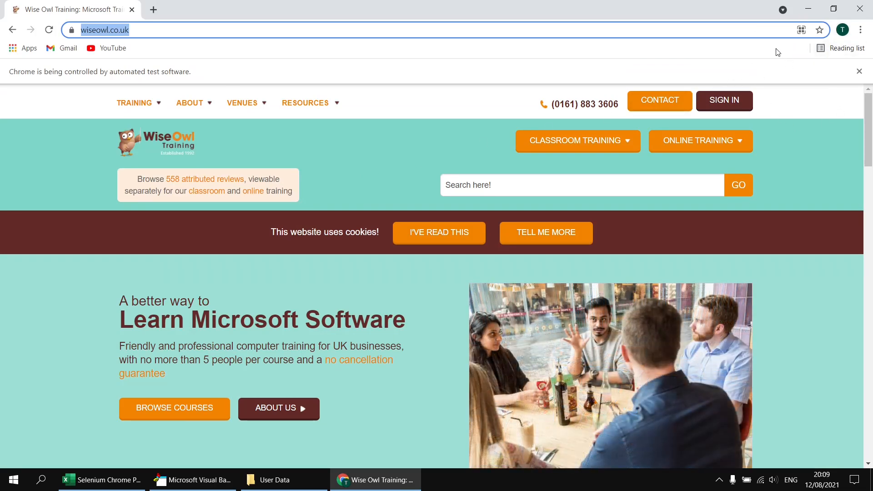
pyautogui.moveTo(440, 76)
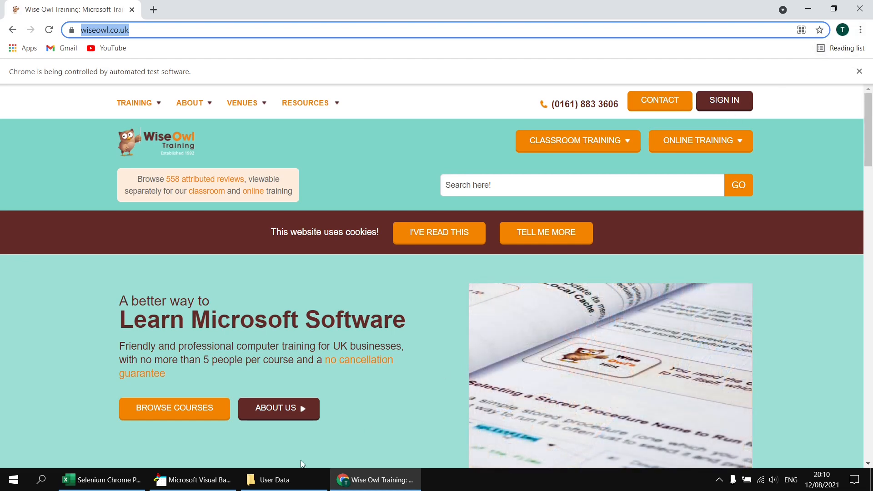
# After checking the signed-in wiseowl.co.uk window, switch back to the macro code
pyautogui.click(192, 479)
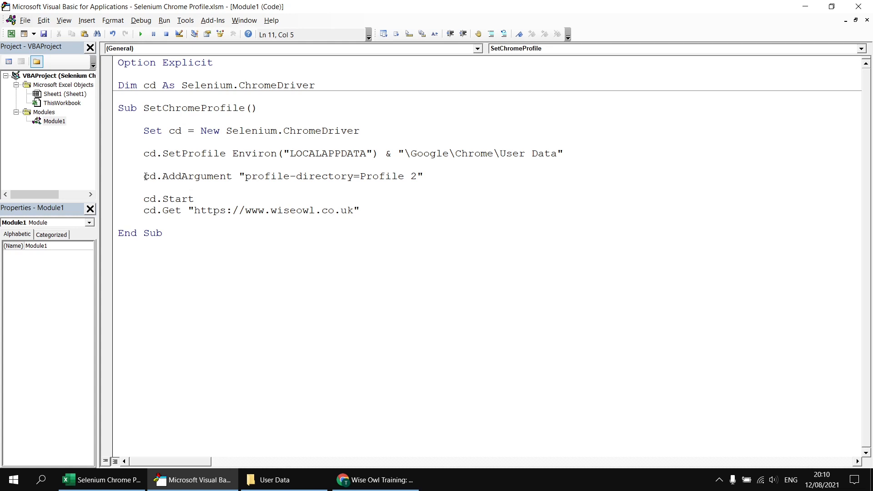
# Leave the VBA editor and bring the automated wiseowl.co.uk Chrome window back into view
pyautogui.write("'")
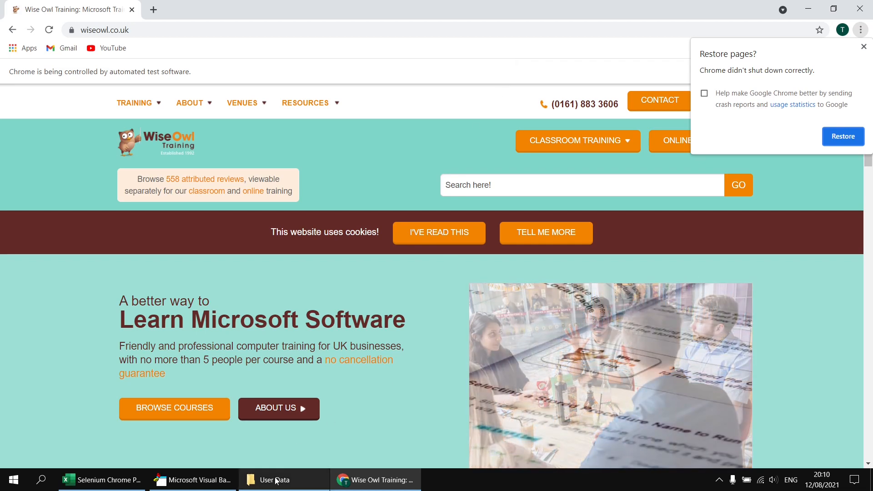
# Check Chrome's User Data folder for the Default profile folder, then return to the macro code
pyautogui.click(284, 480)
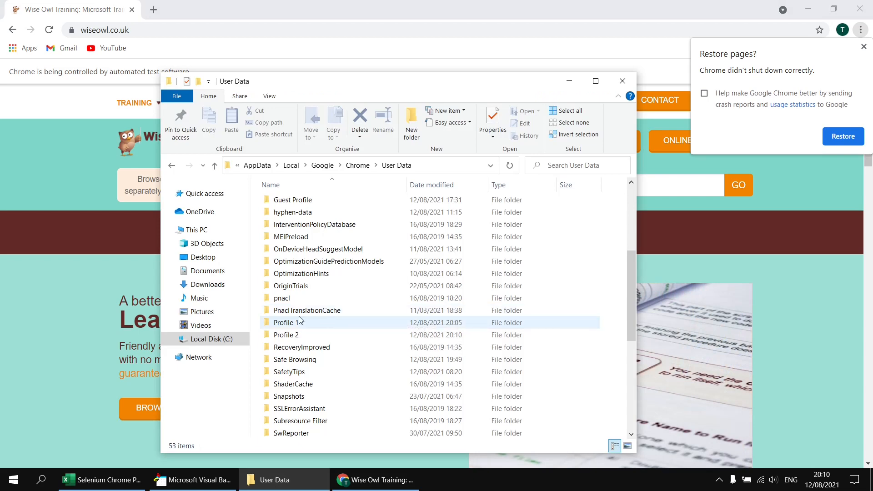
pyautogui.scroll(3)
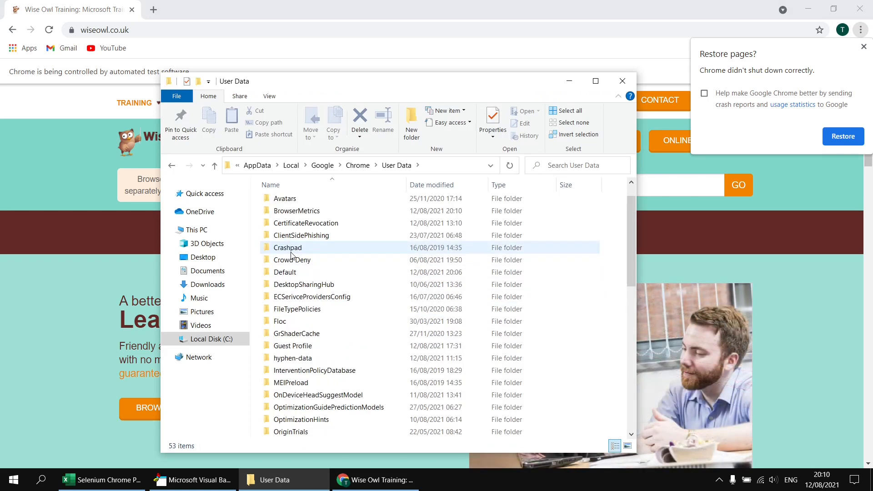
pyautogui.click(285, 272)
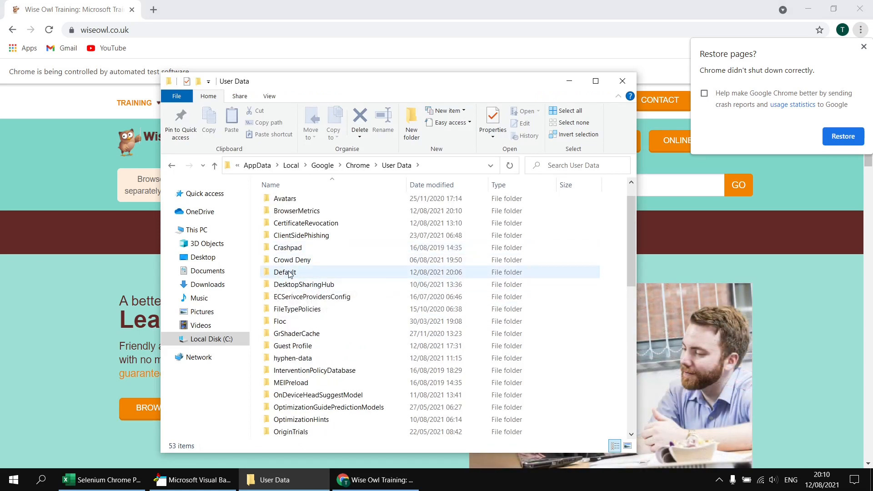
pyautogui.click(191, 479)
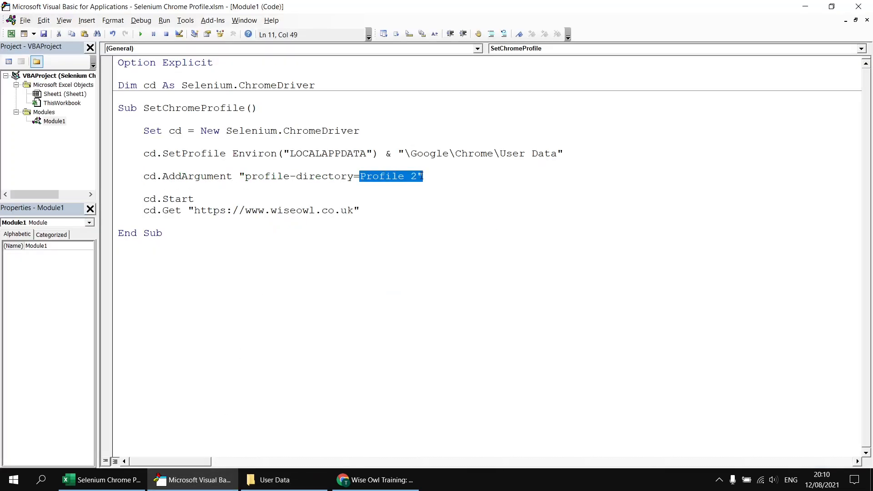
# Change the argument to 'profile-directory=Default' and rerun the macro to open wiseowl.co.uk
pyautogui.write('Default')
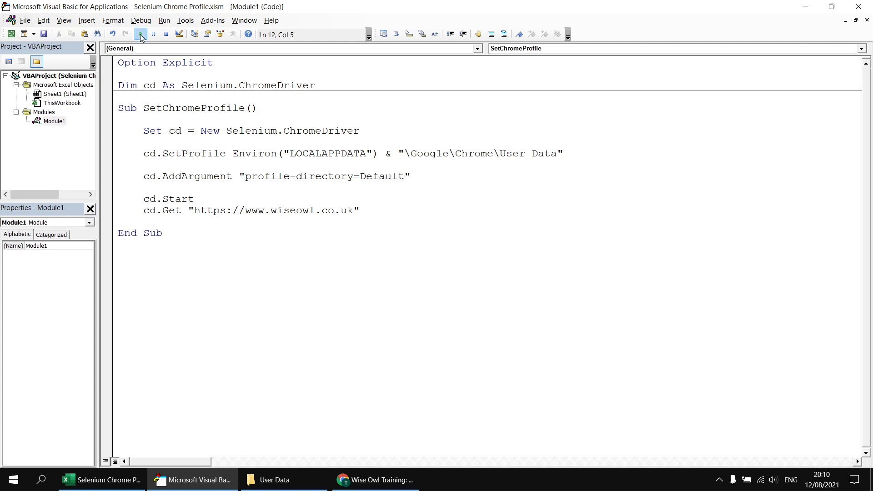
pyautogui.click(141, 34)
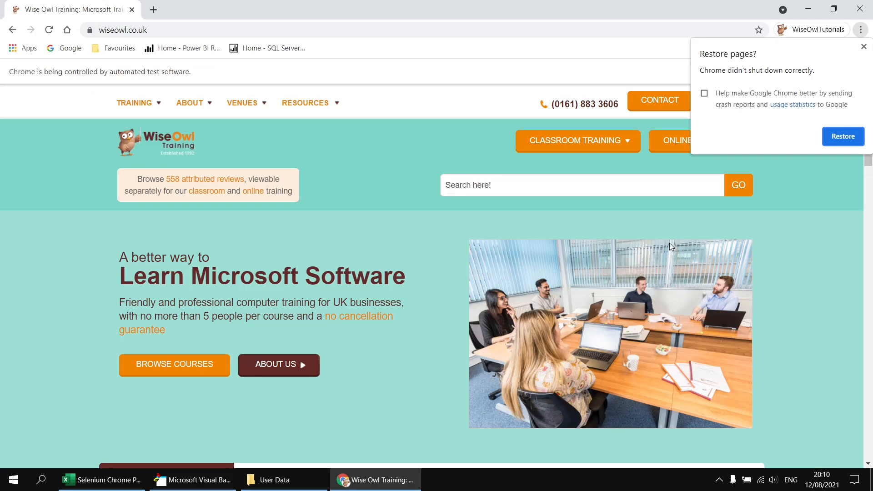
pyautogui.moveTo(806, 219)
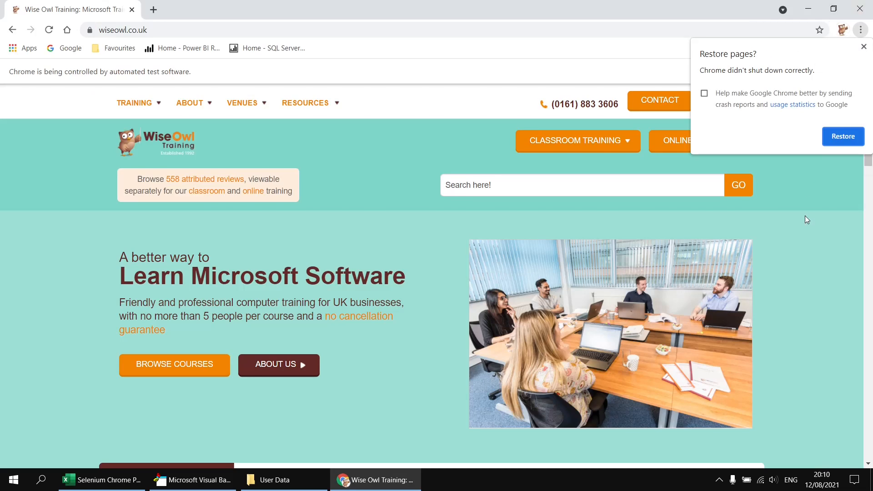
pyautogui.click(193, 480)
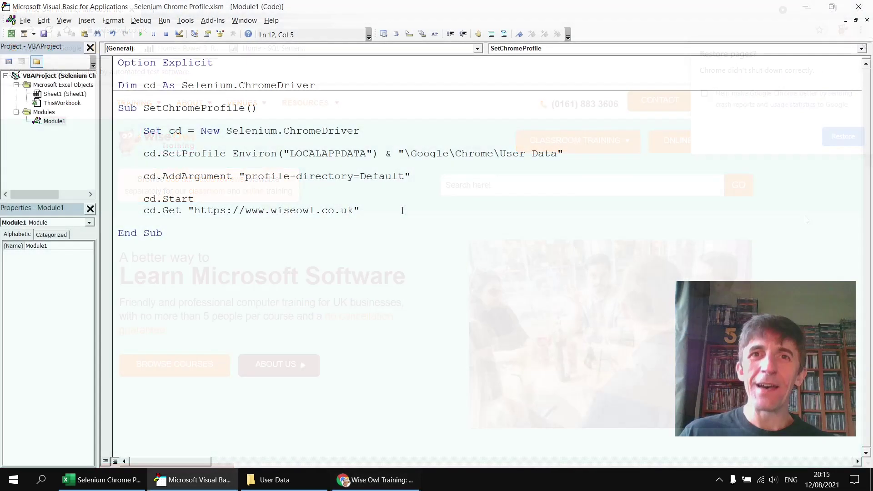